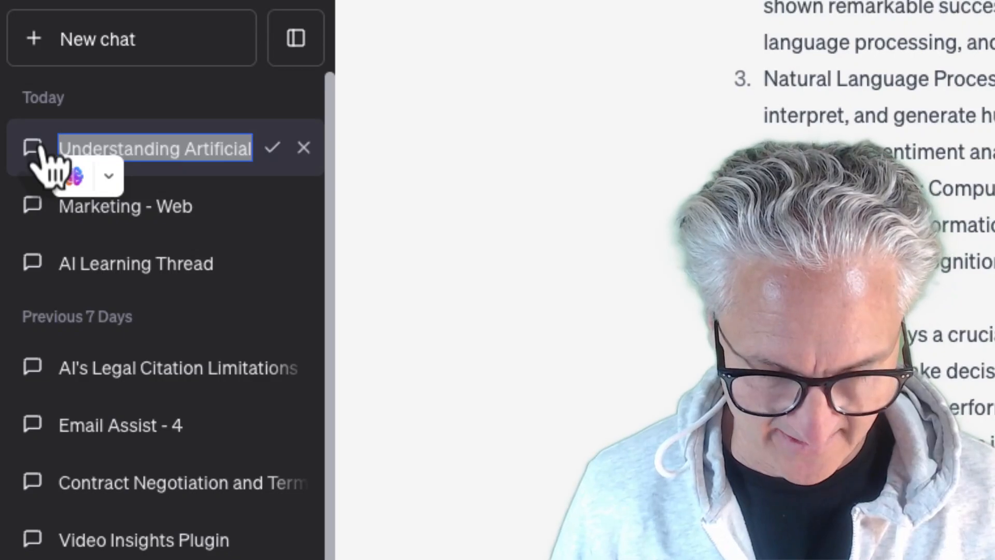
Step: Rename today's top conversation to 'Ai Knowledge' and confirm the new title
text(Ai Knowledge)
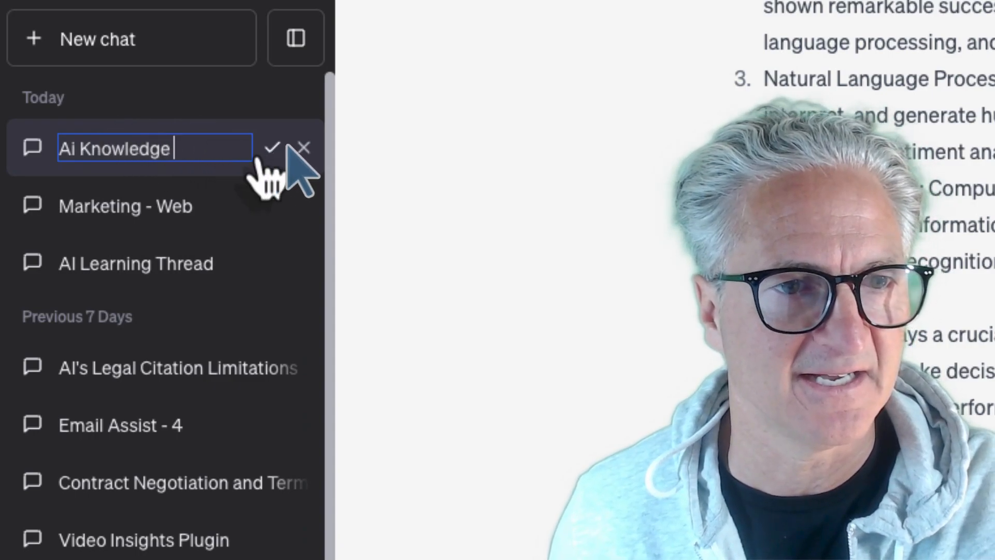
mouse_move(368, 83)
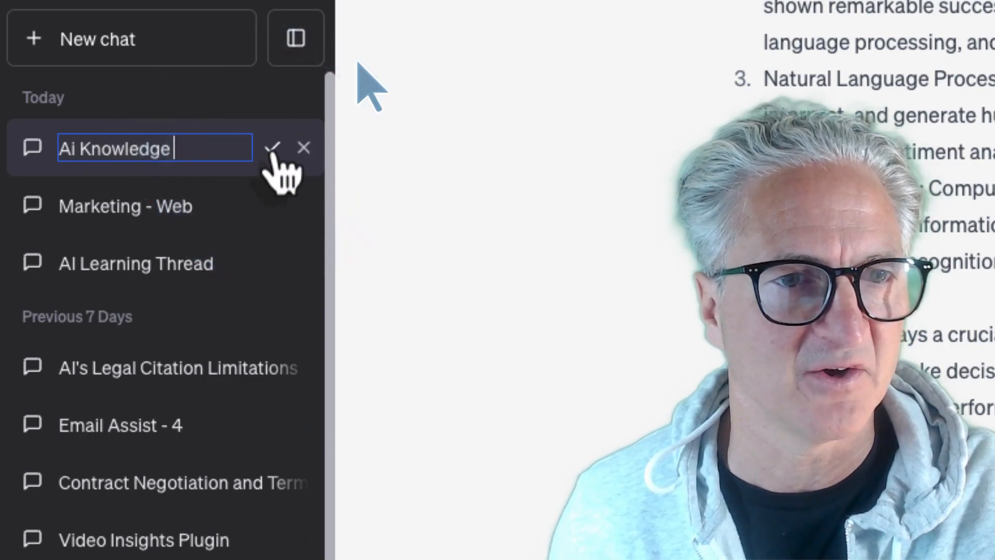
click(272, 148)
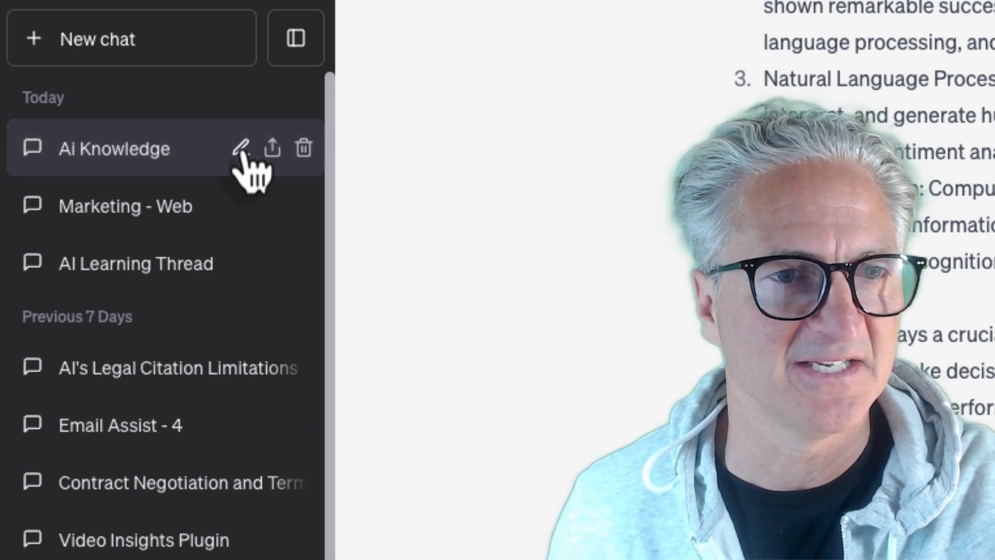
click(241, 148)
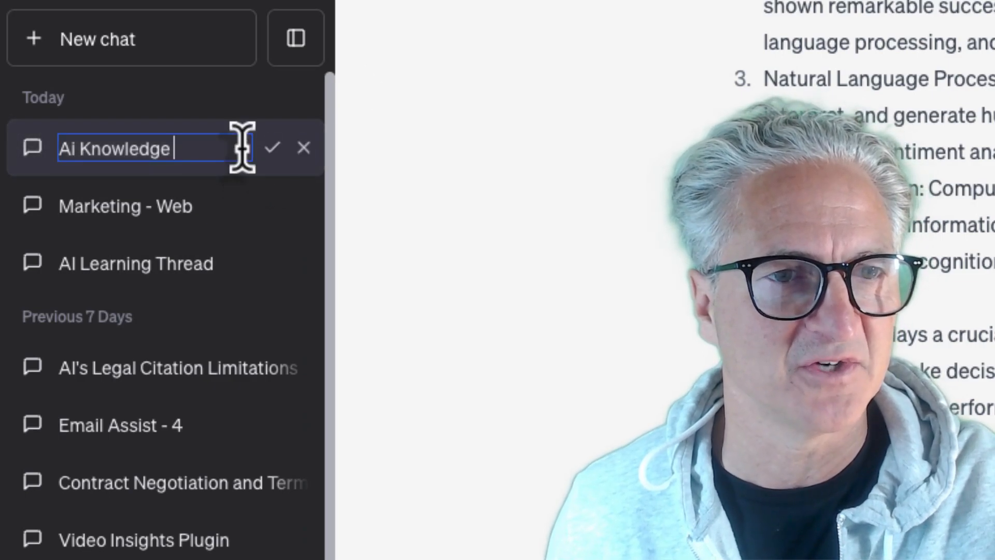
click(273, 147)
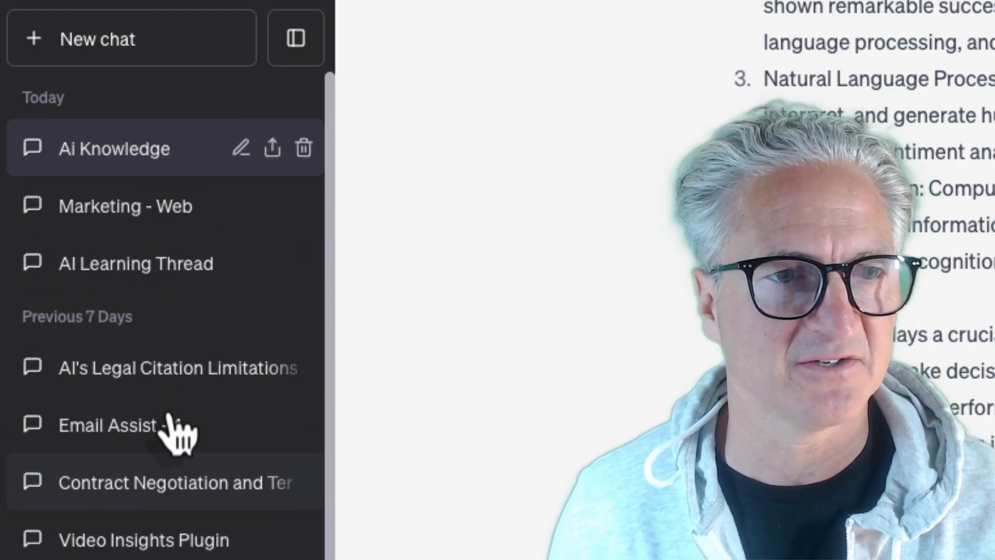
Step: Reopen the rename field on 'Ai Knowledge' and keep the existing name
click(241, 148)
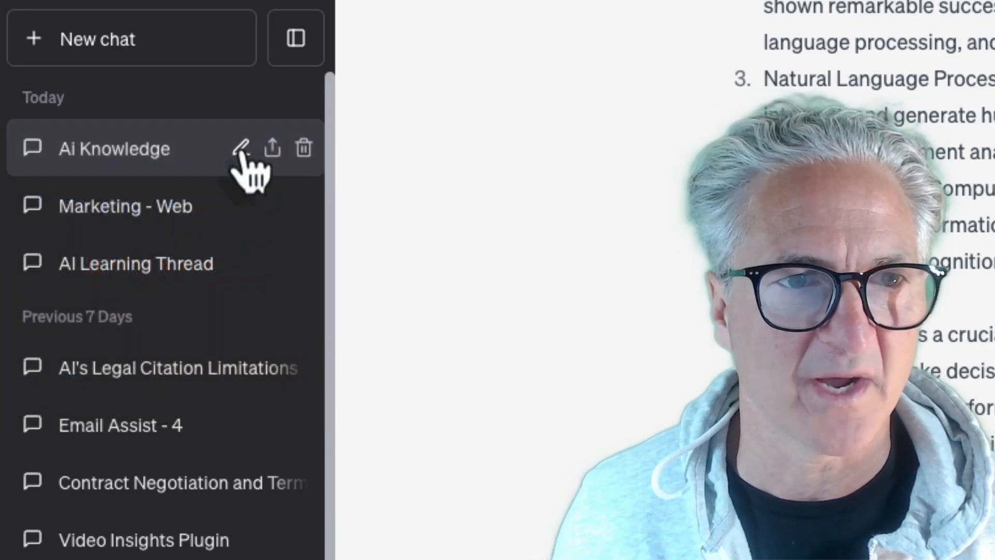
click(241, 149)
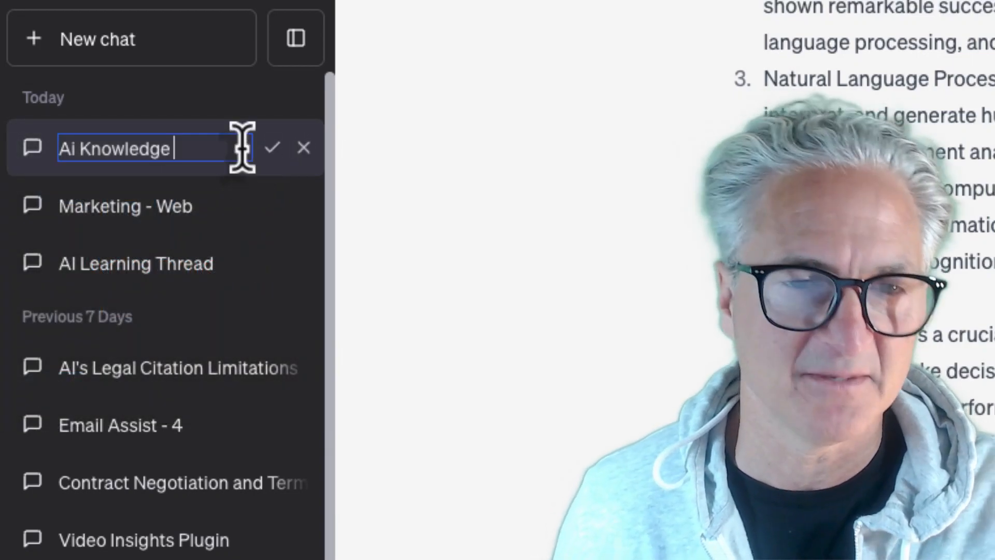
click(273, 148)
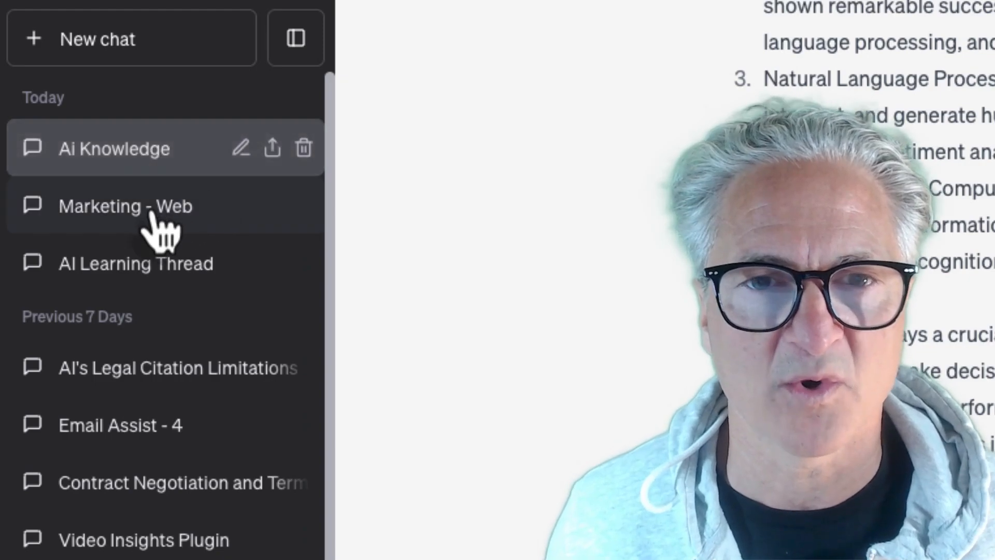
Step: Open the 'Email Assist - 4' conversation from the sidebar
click(303, 148)
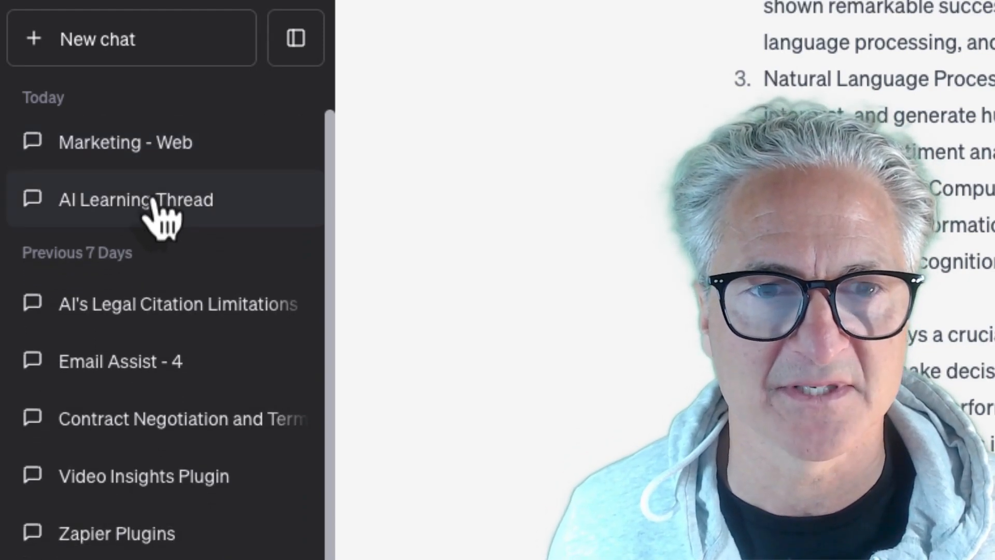
click(98, 39)
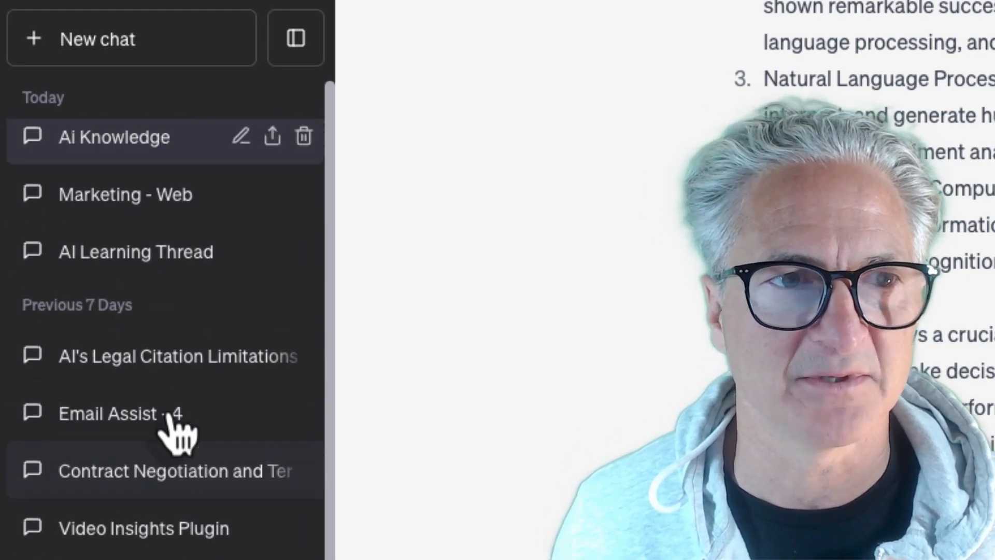
click(112, 413)
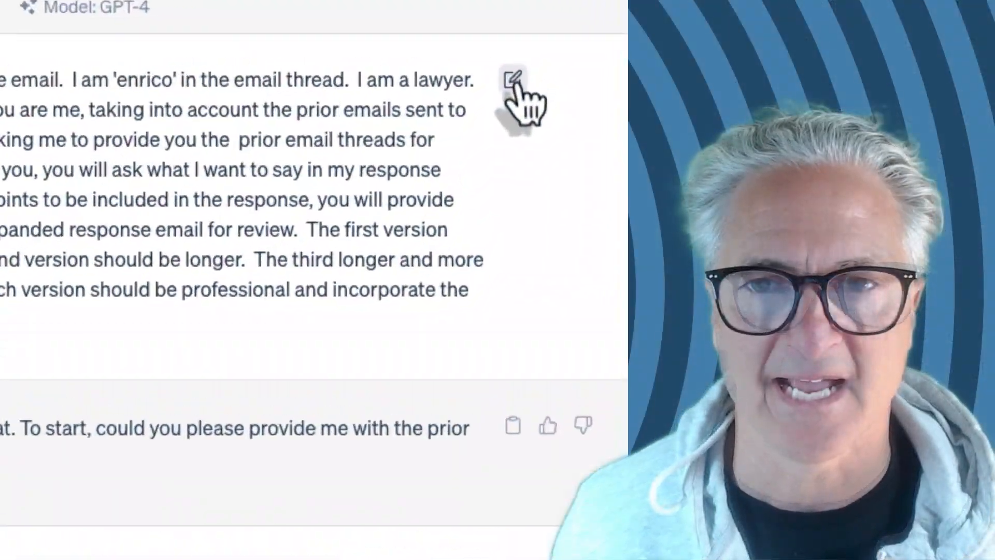
Step: Repeatedly edit and resubmit the email-drafting prompt despite generation errors, reaching version eight
click(514, 79)
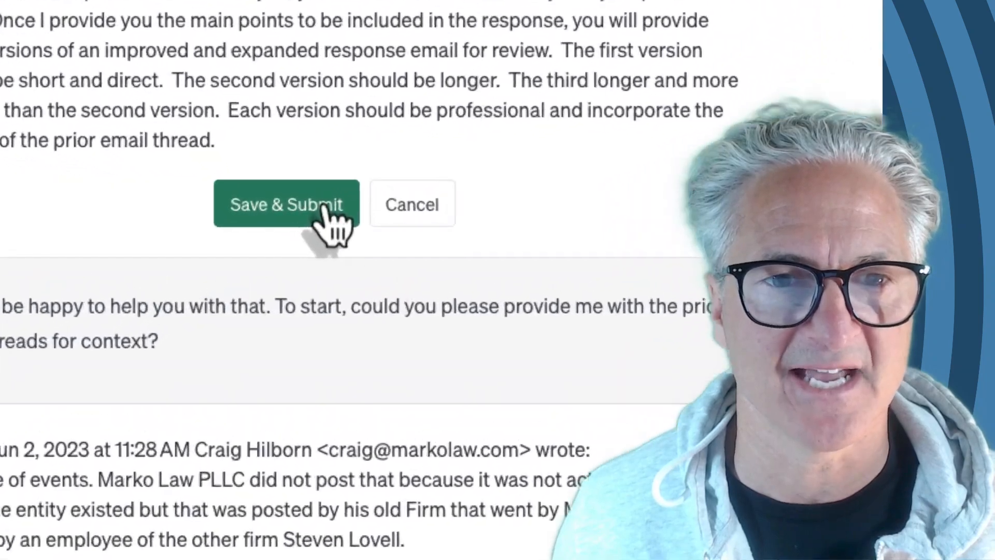
click(286, 204)
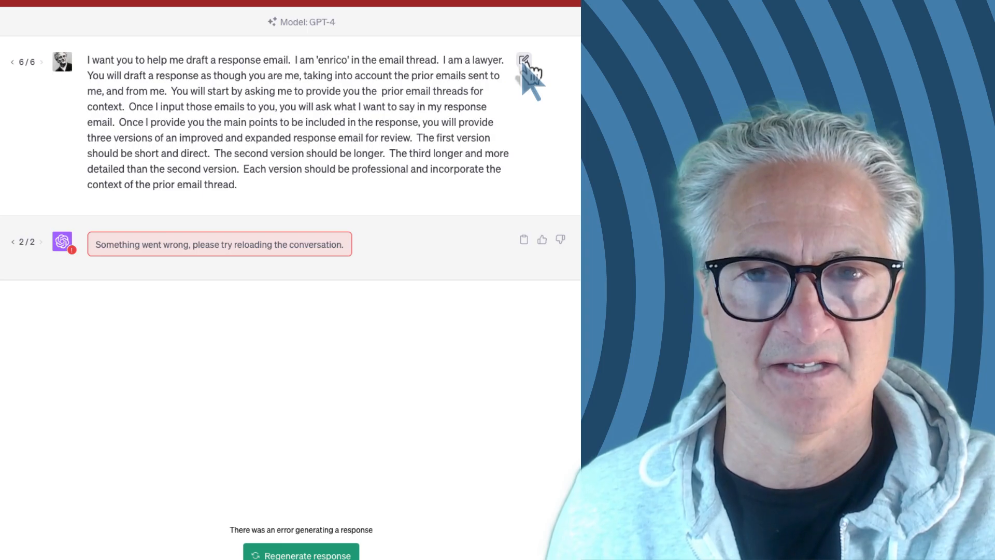
click(523, 60)
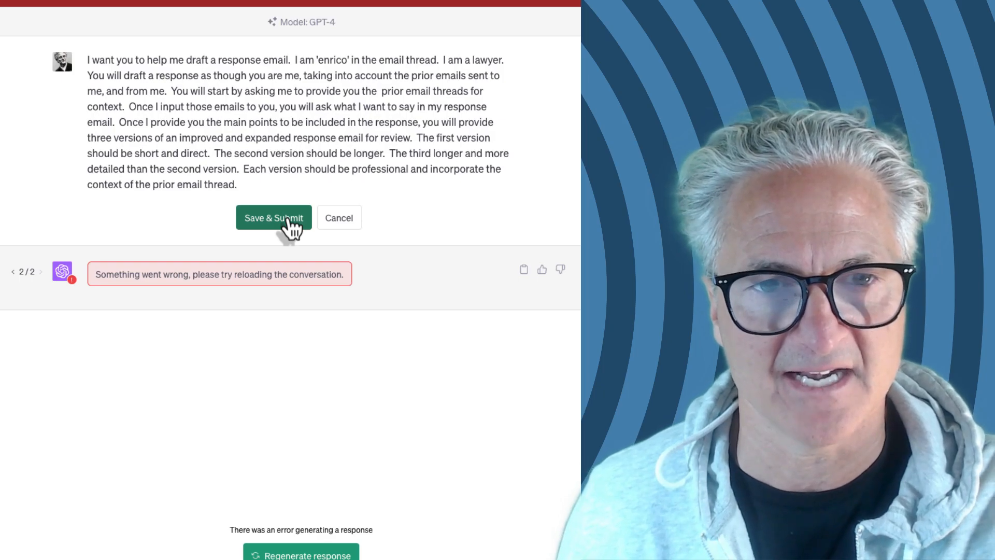
click(273, 217)
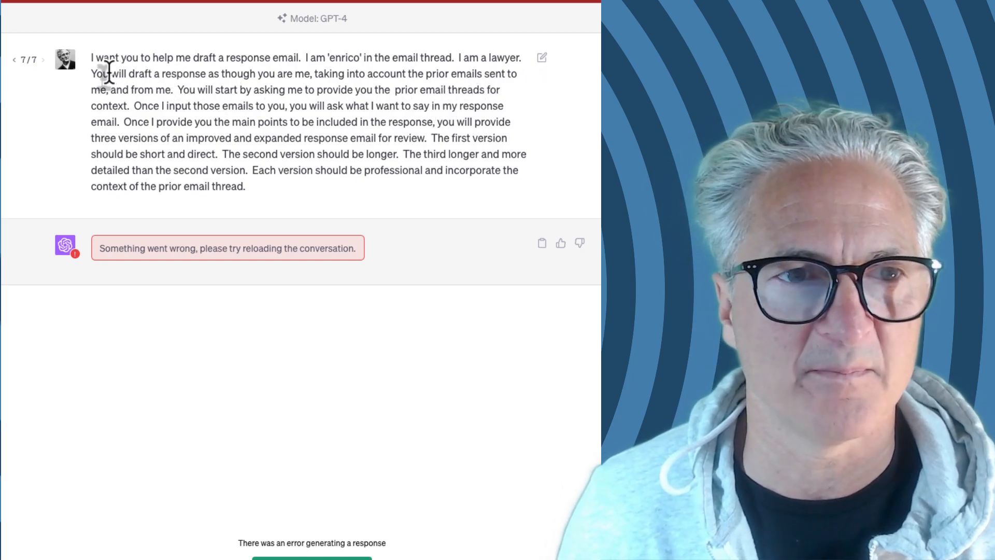
drag(95, 57, 248, 170)
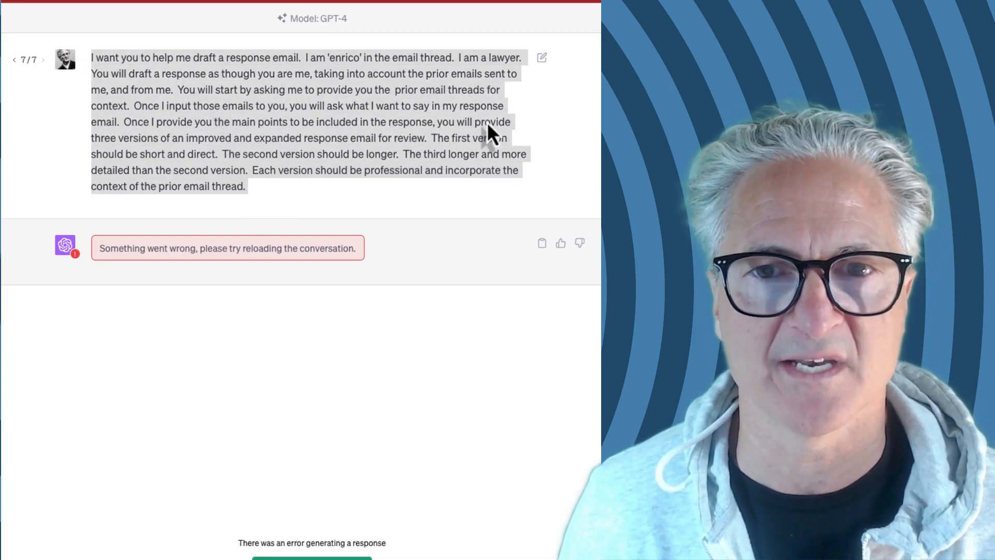
click(541, 57)
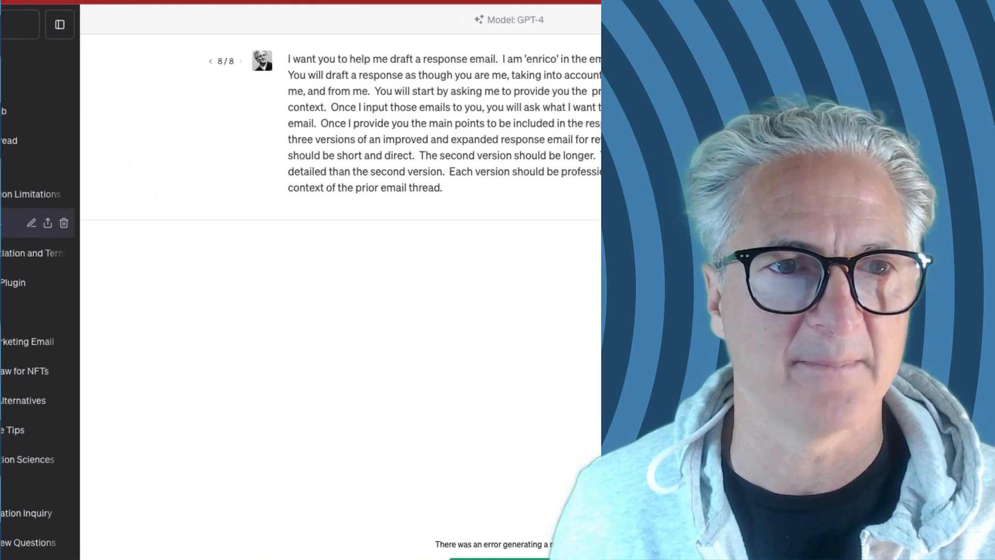
click(59, 24)
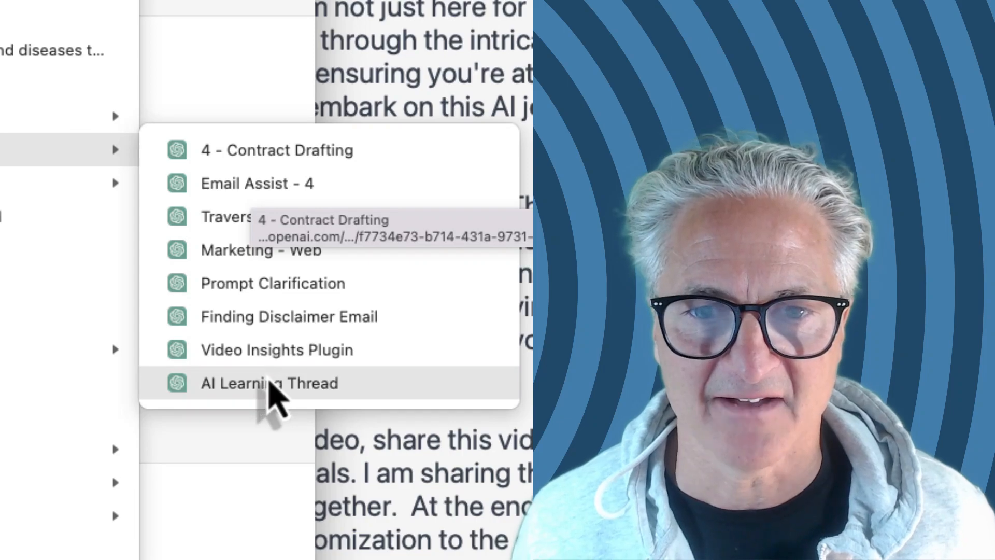
mouse_move(275, 350)
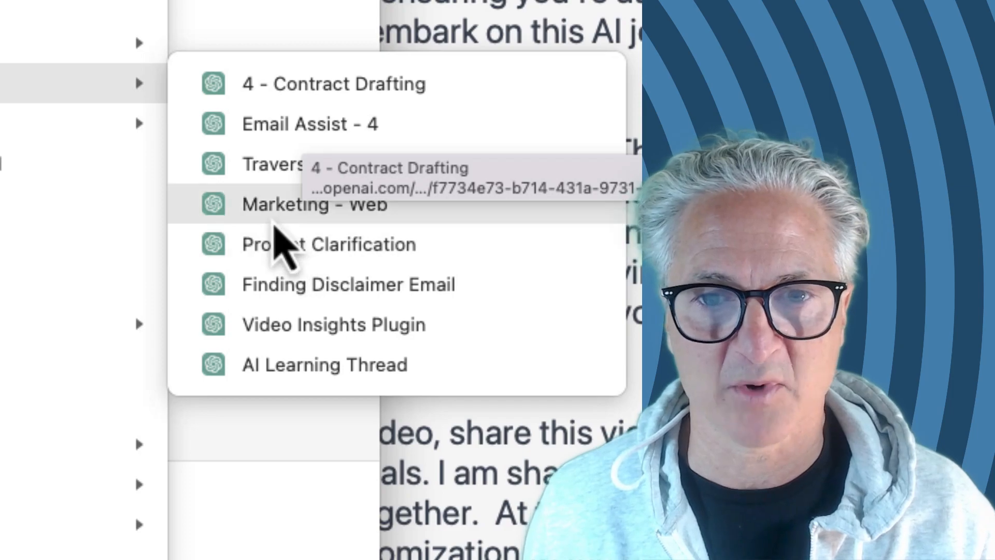
mouse_move(274, 210)
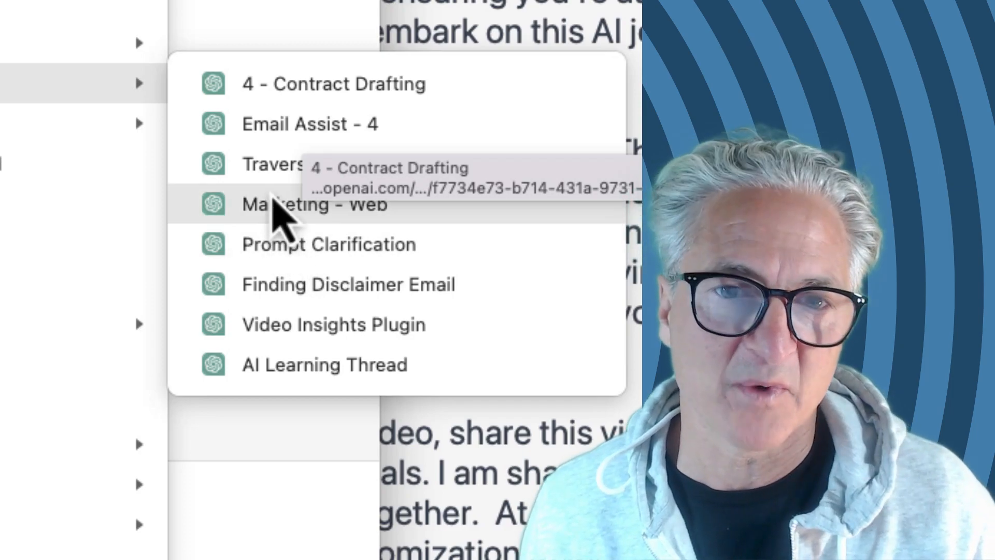